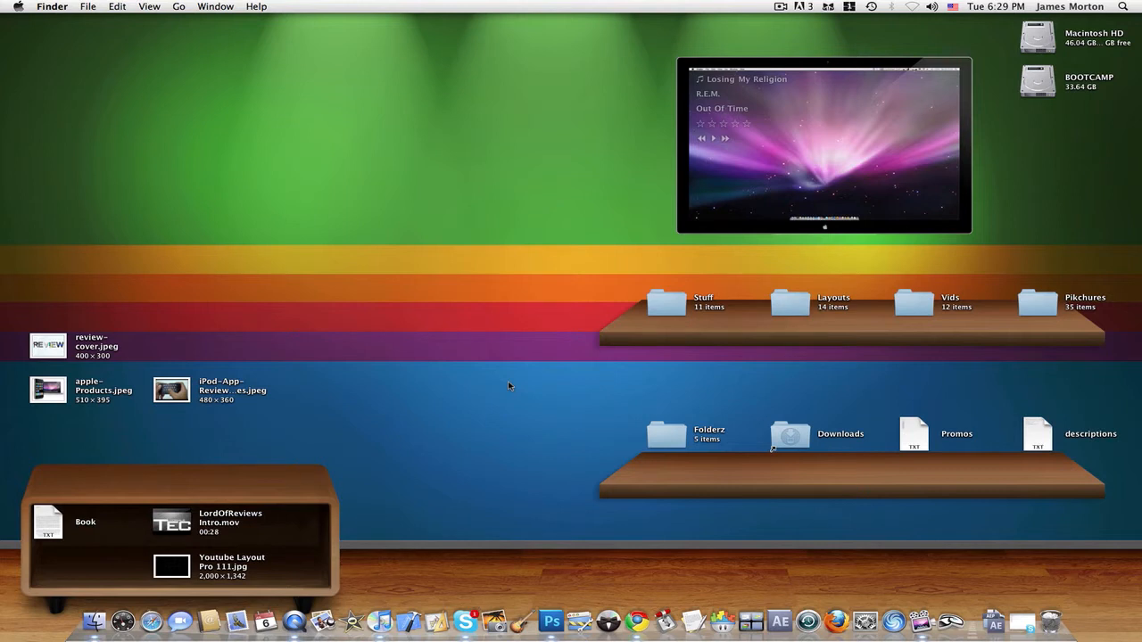
mouse_move(482, 564)
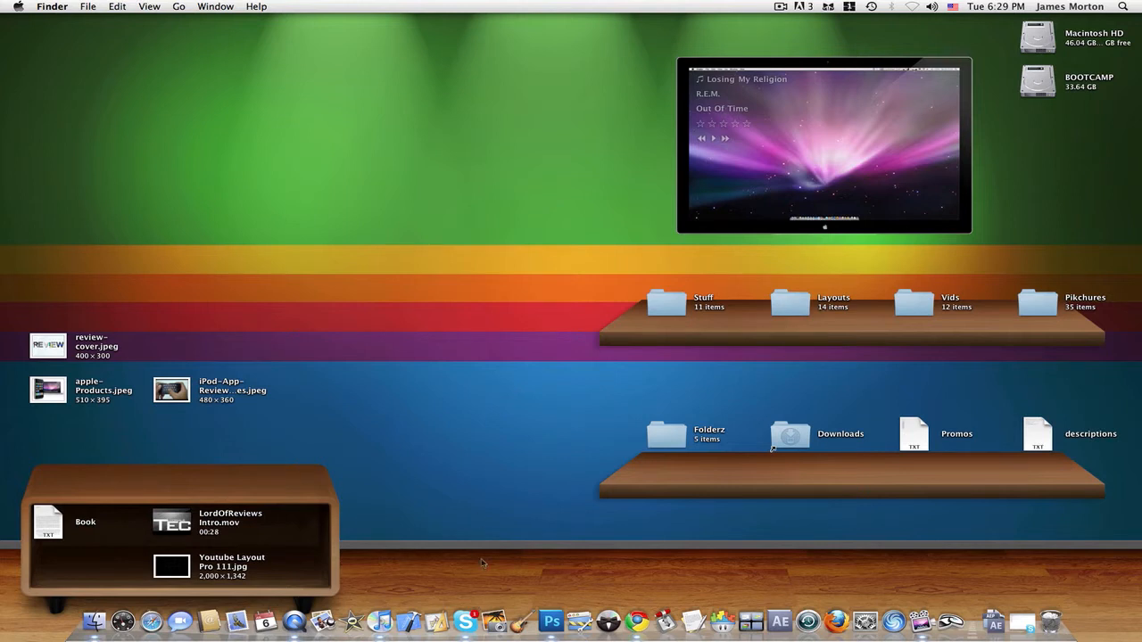
Step: Create a new 1280 × 720 pixel document with a transparent background
left_click(109, 7)
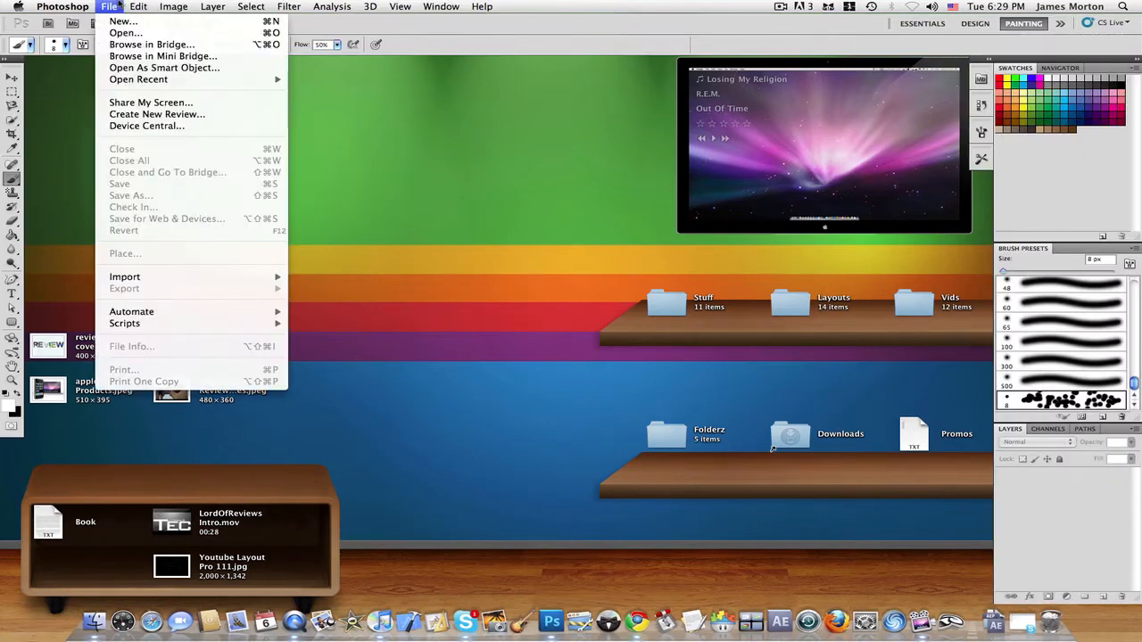
left_click(123, 22)
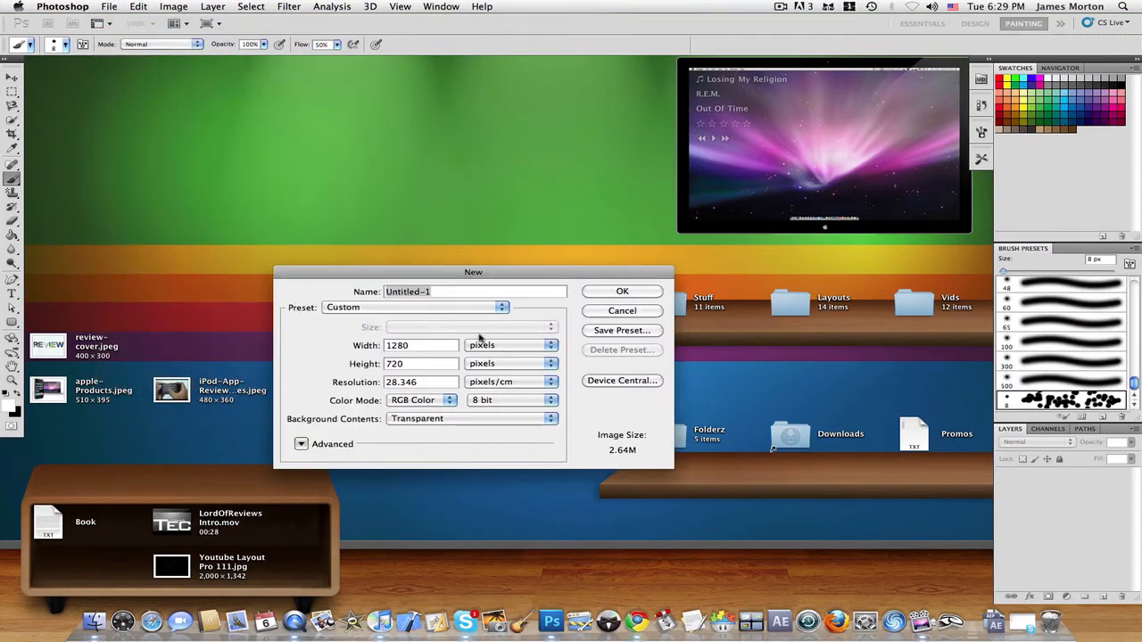
left_click(621, 290)
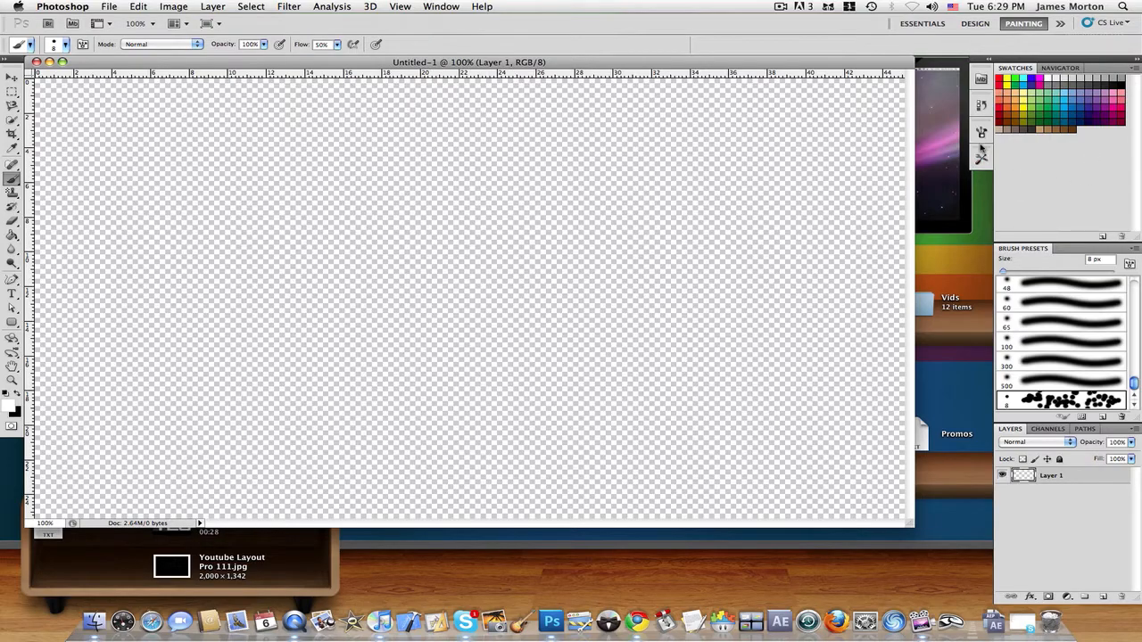
Step: Enable Scattering for the current brush tip in the Brush panel
left_click(441, 7)
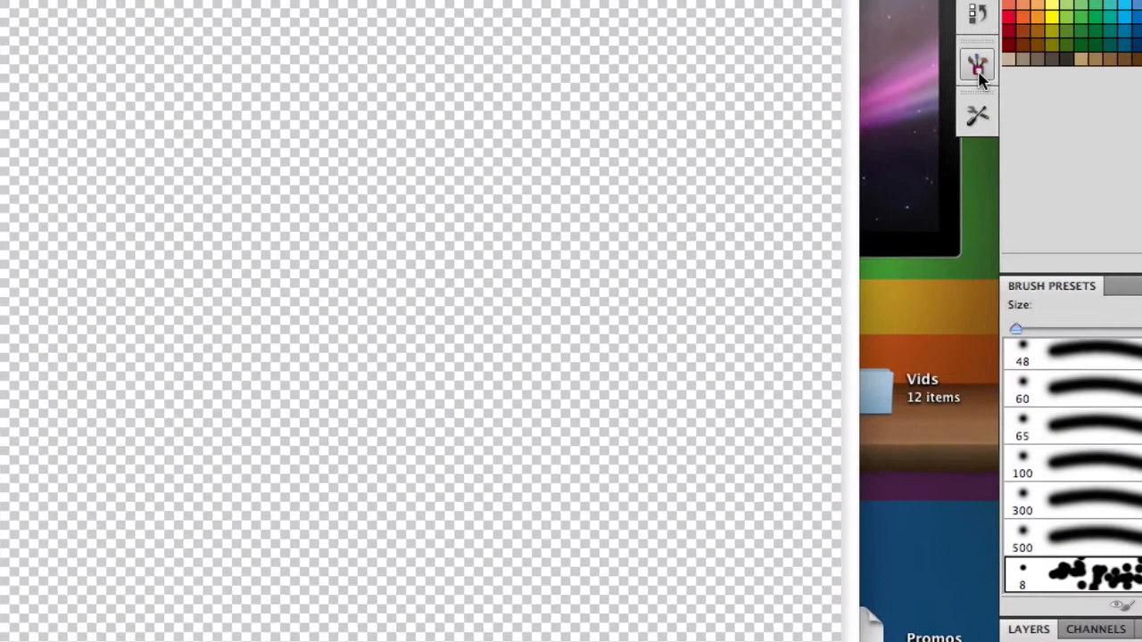
left_click(976, 64)
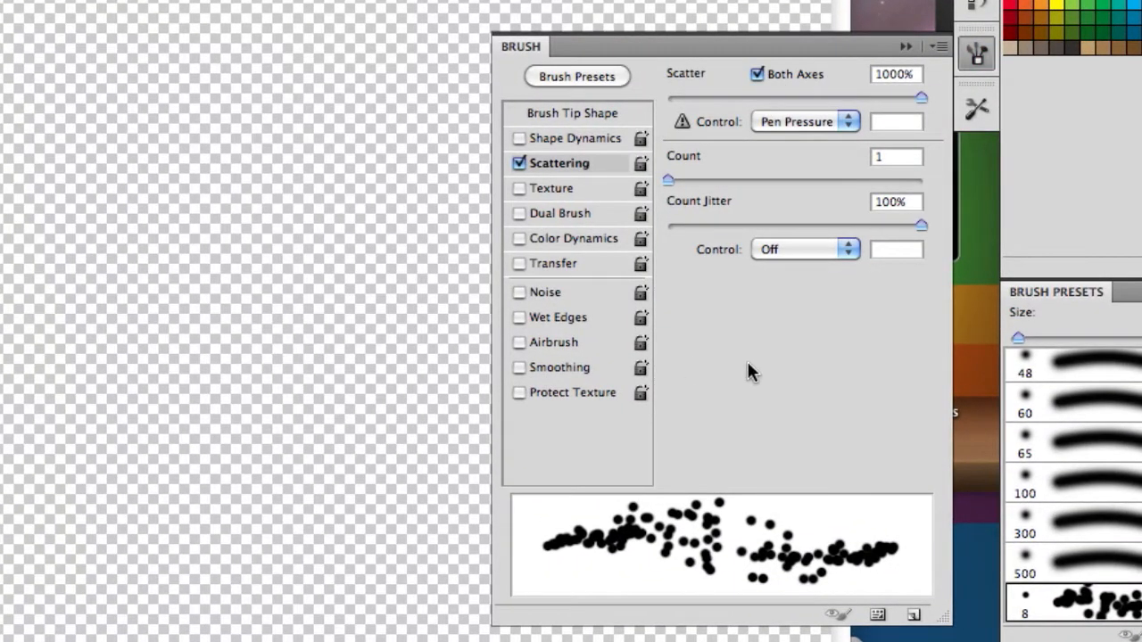
left_click(519, 162)
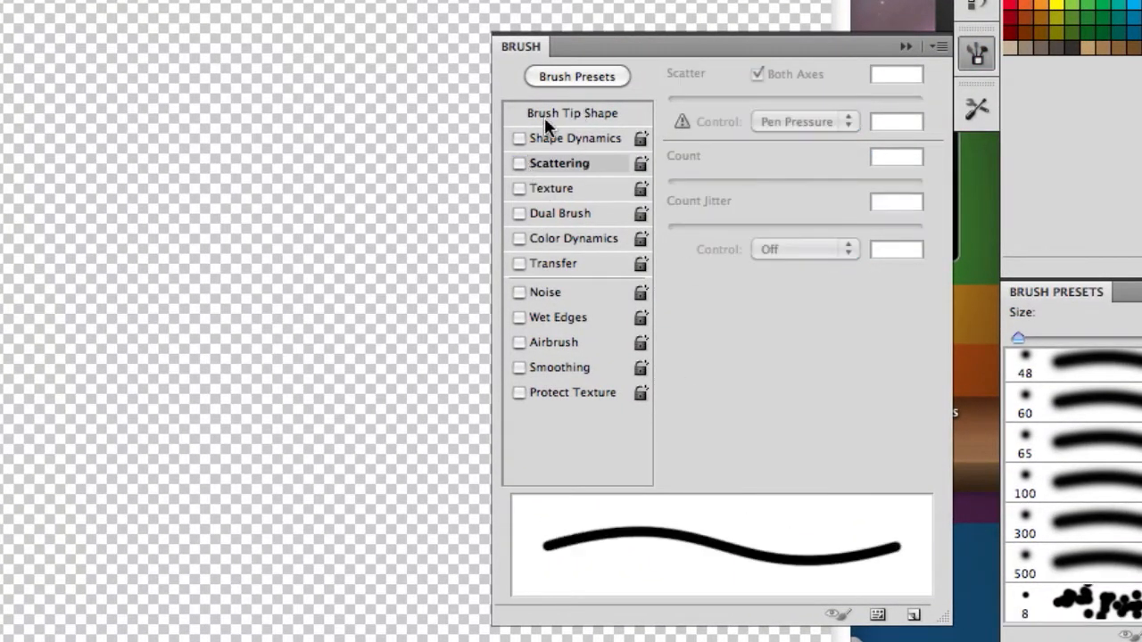
left_click(521, 164)
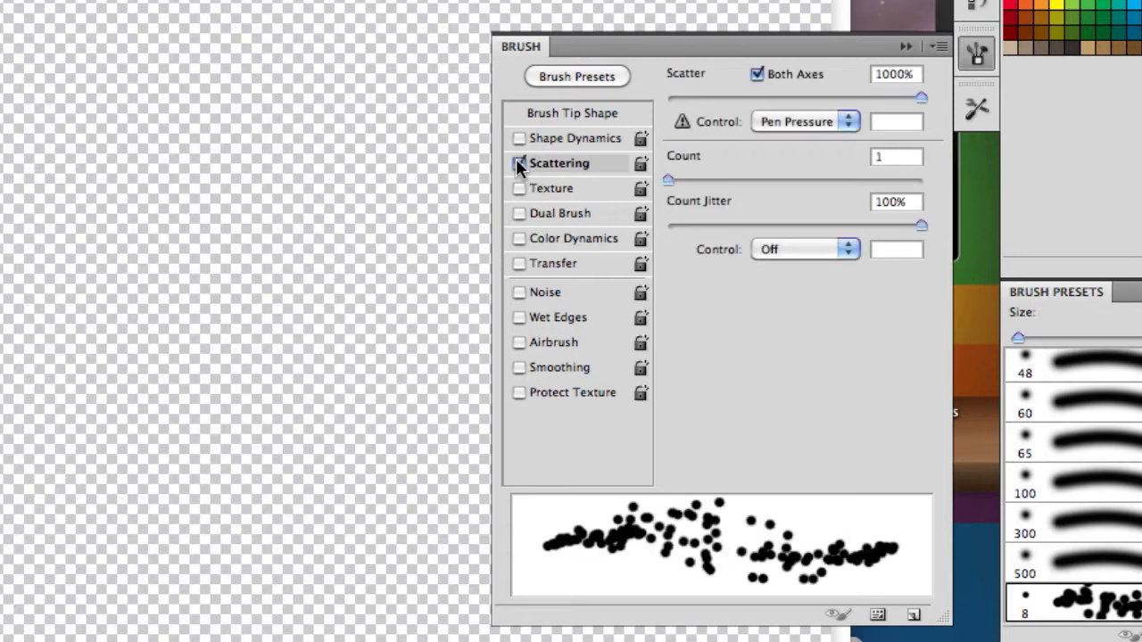
left_click(519, 164)
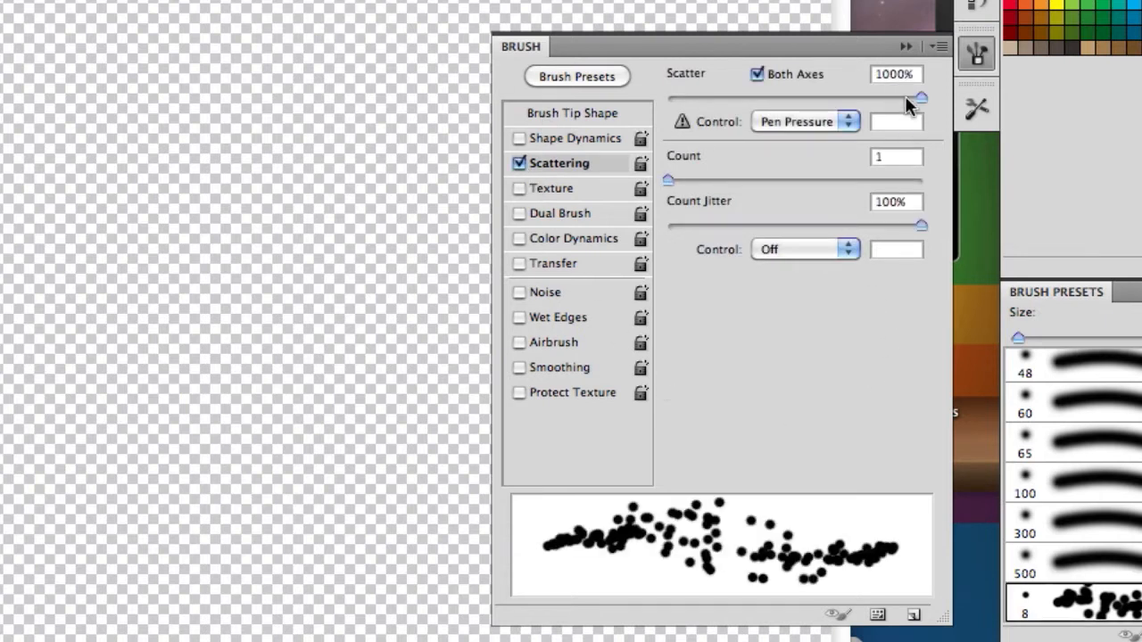
mouse_move(776, 96)
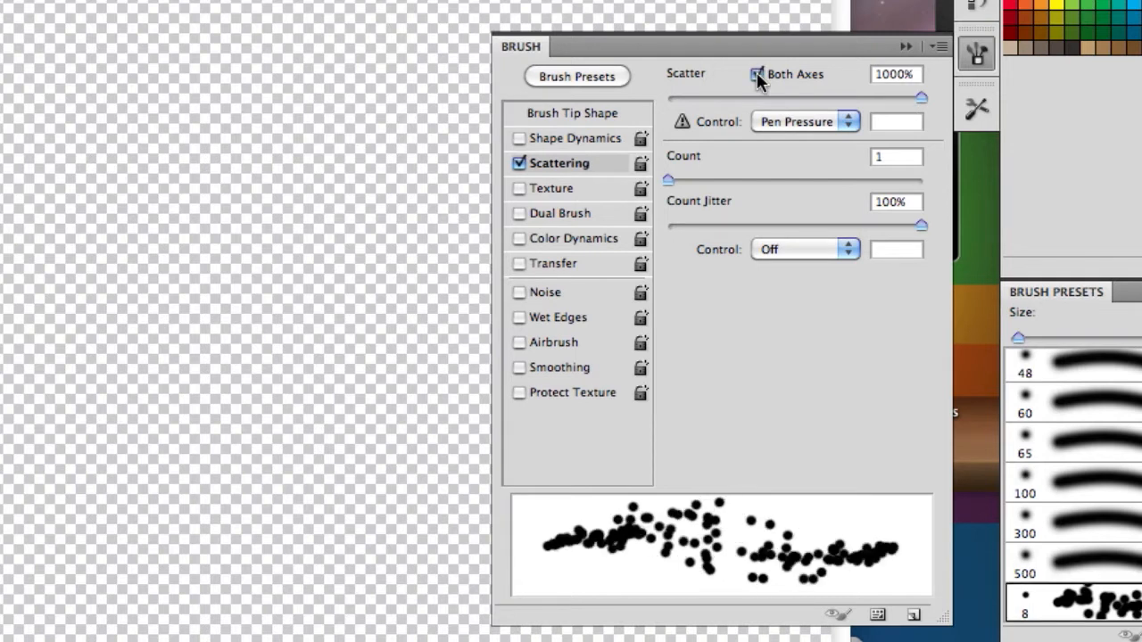
mouse_move(769, 84)
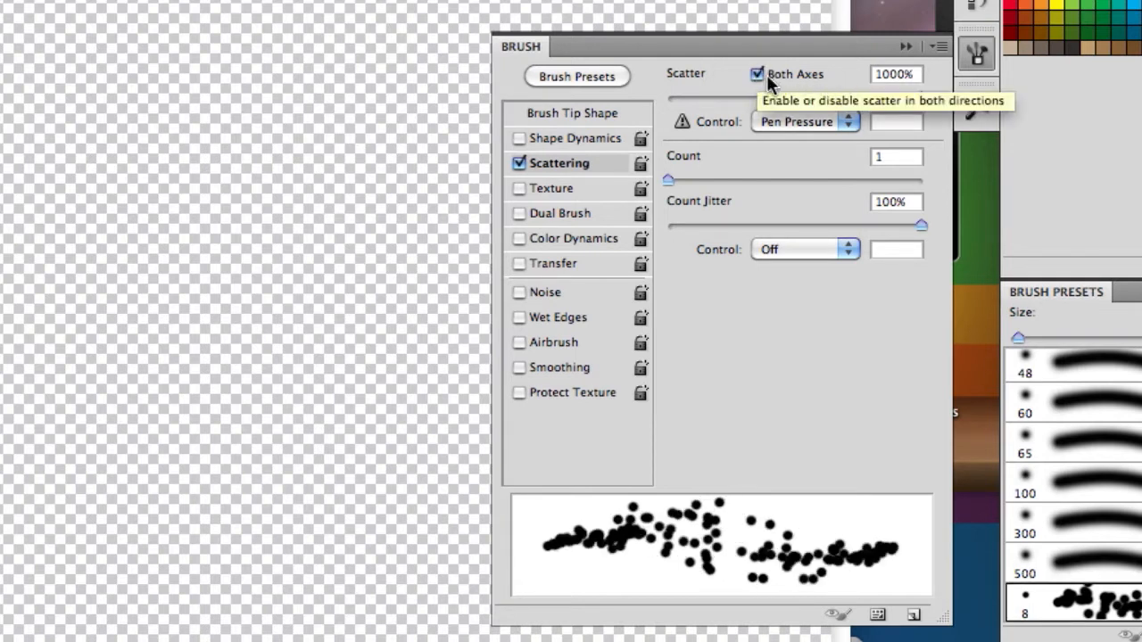
Step: Set Scatter to 1000% along one axis only, with count 1 and 100% count jitter
left_click(756, 75)
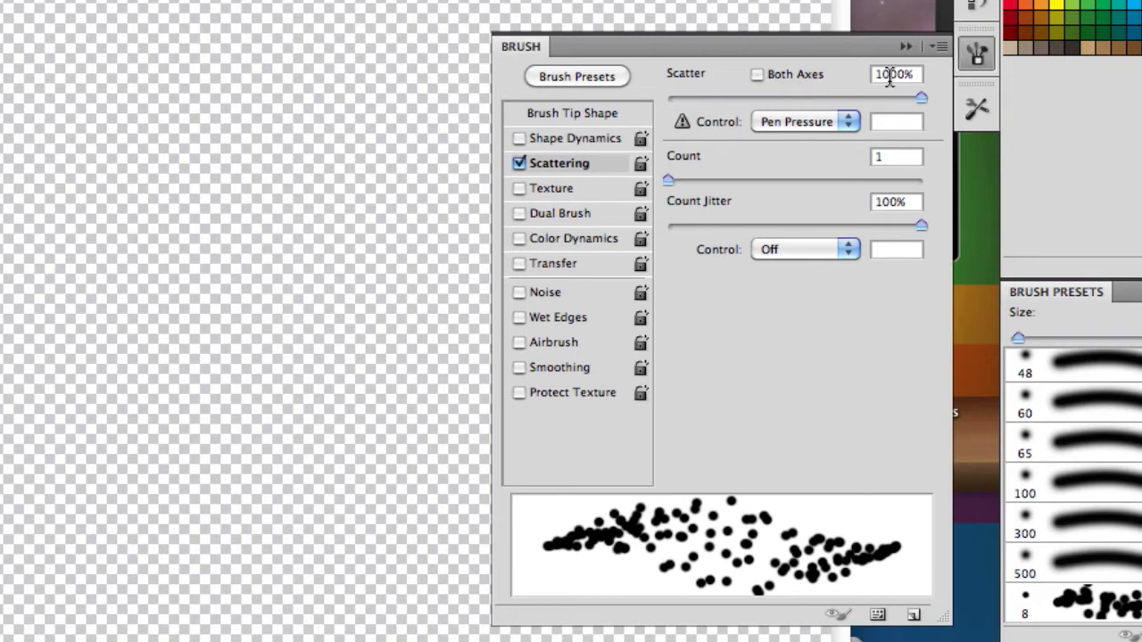
left_click_drag(920, 96, 753, 96)
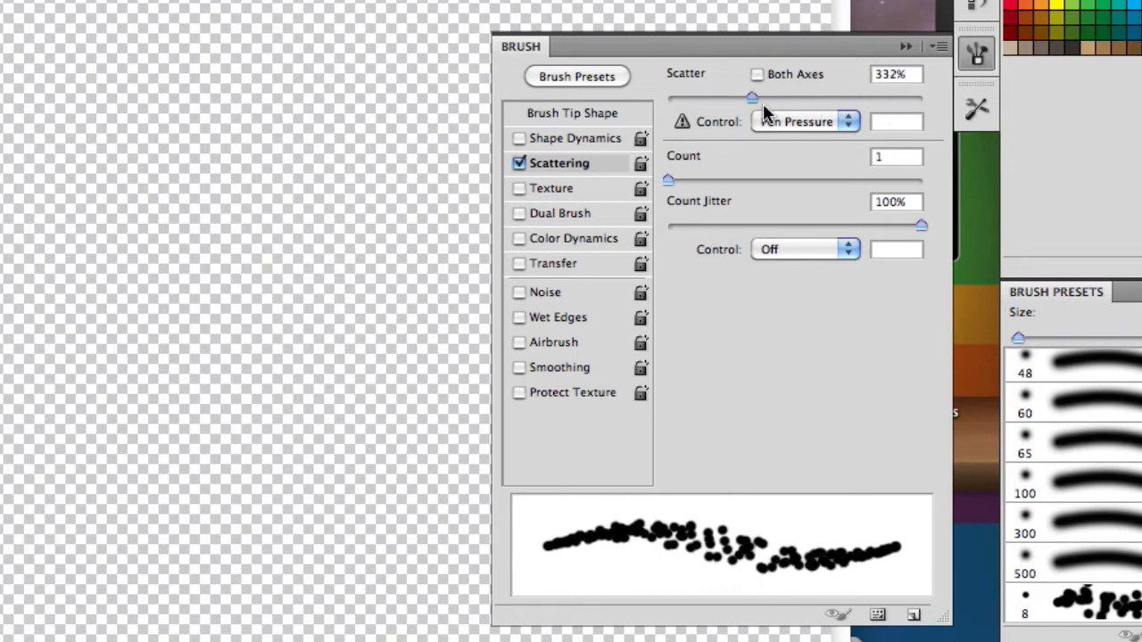
left_click_drag(753, 98, 921, 98)
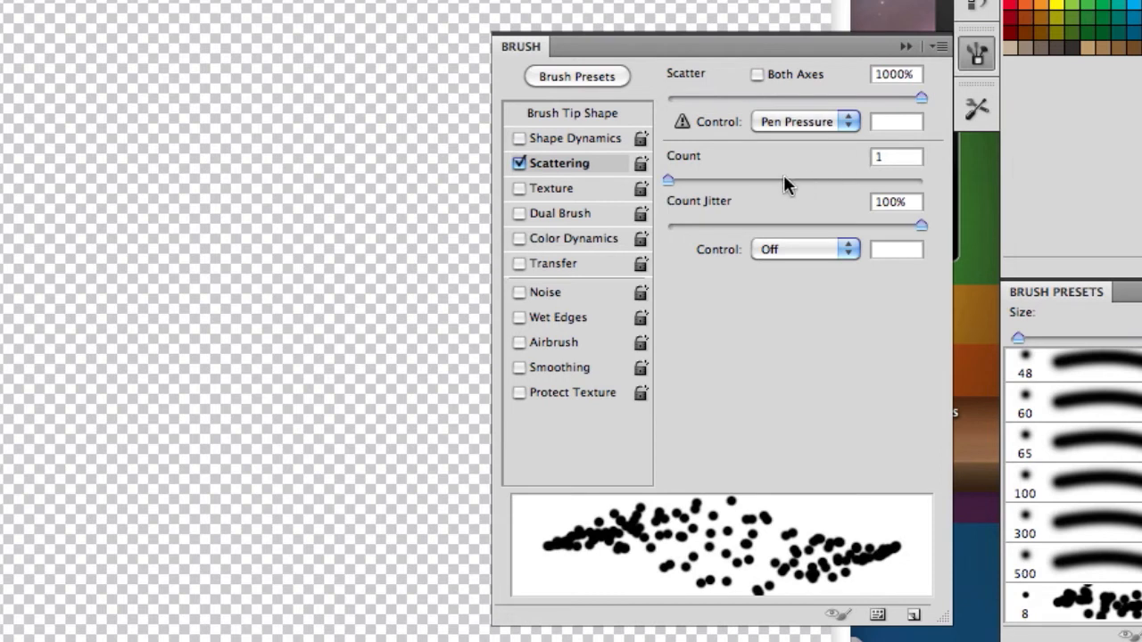
mouse_move(928, 264)
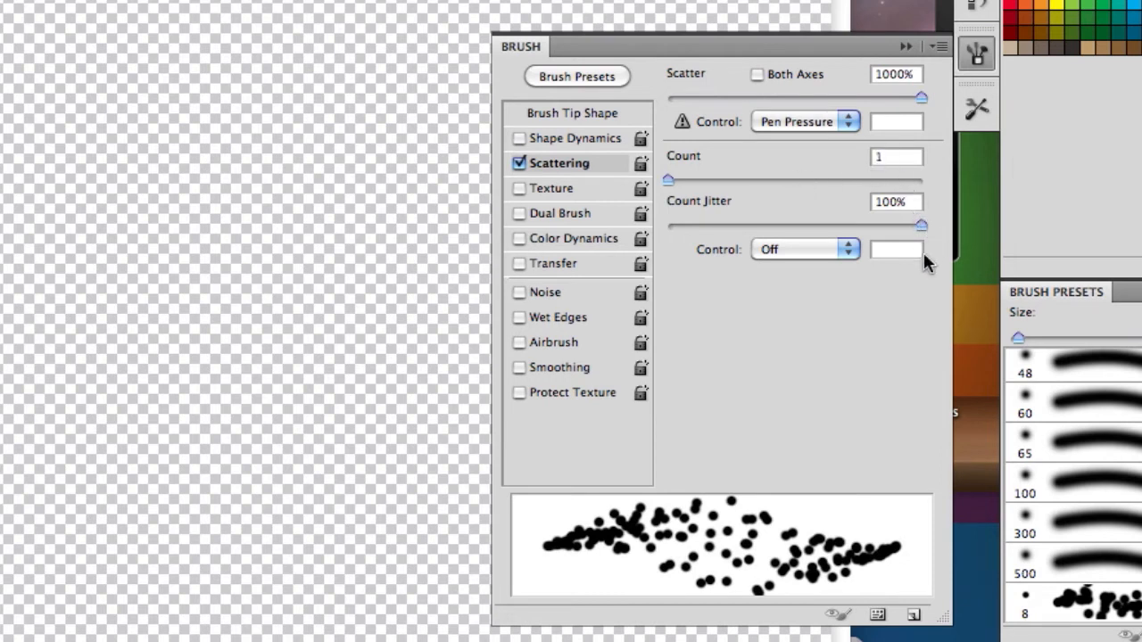
mouse_move(807, 317)
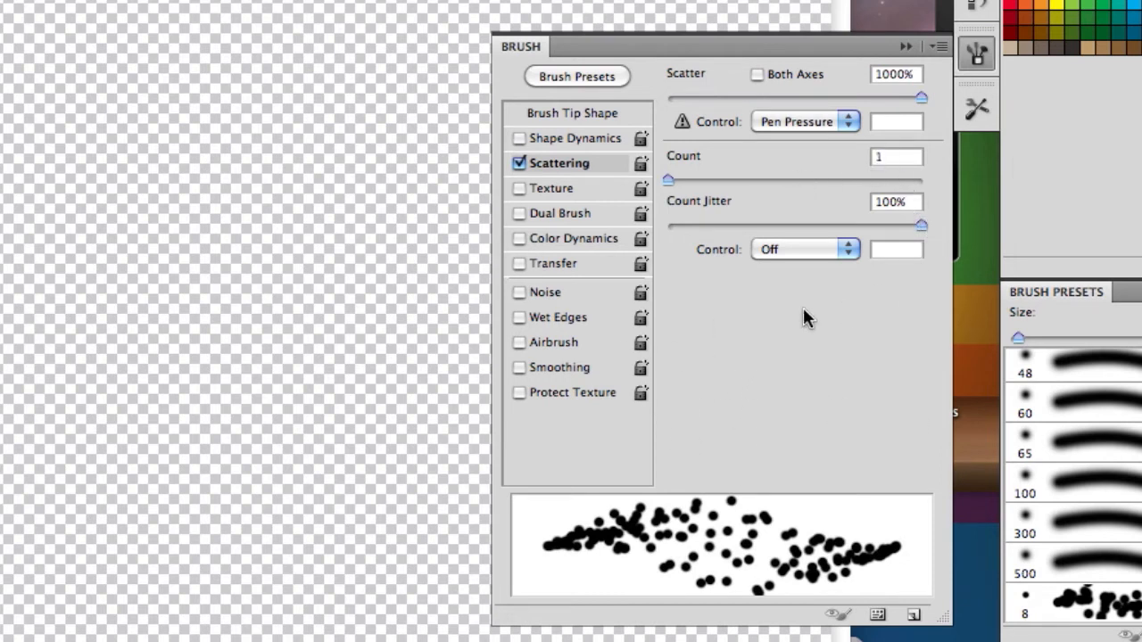
left_click(803, 250)
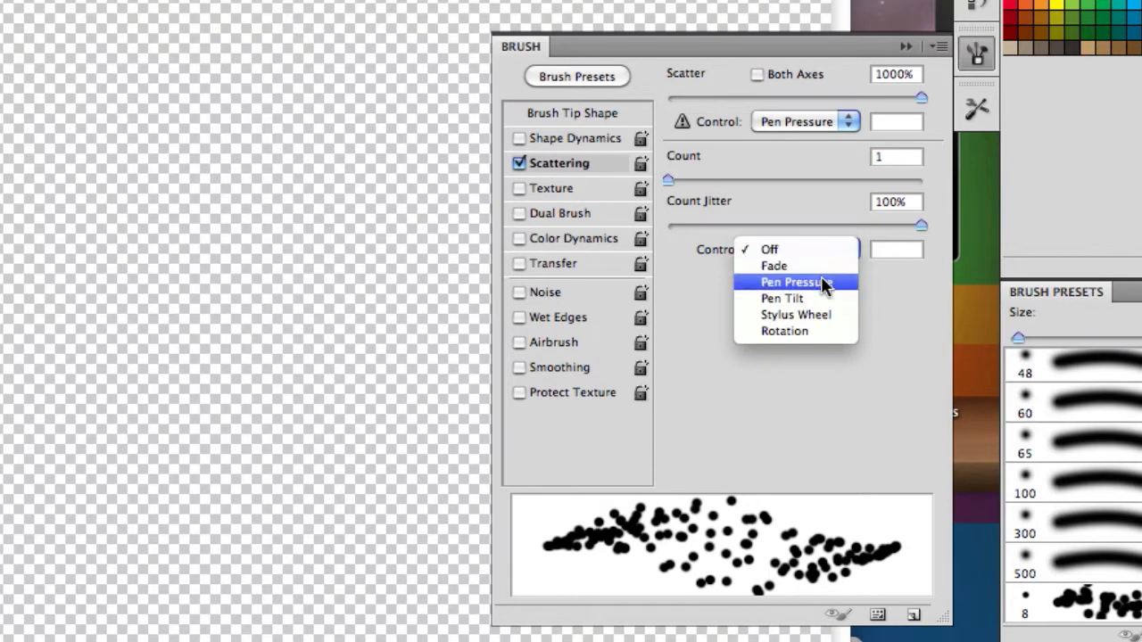
left_click(792, 282)
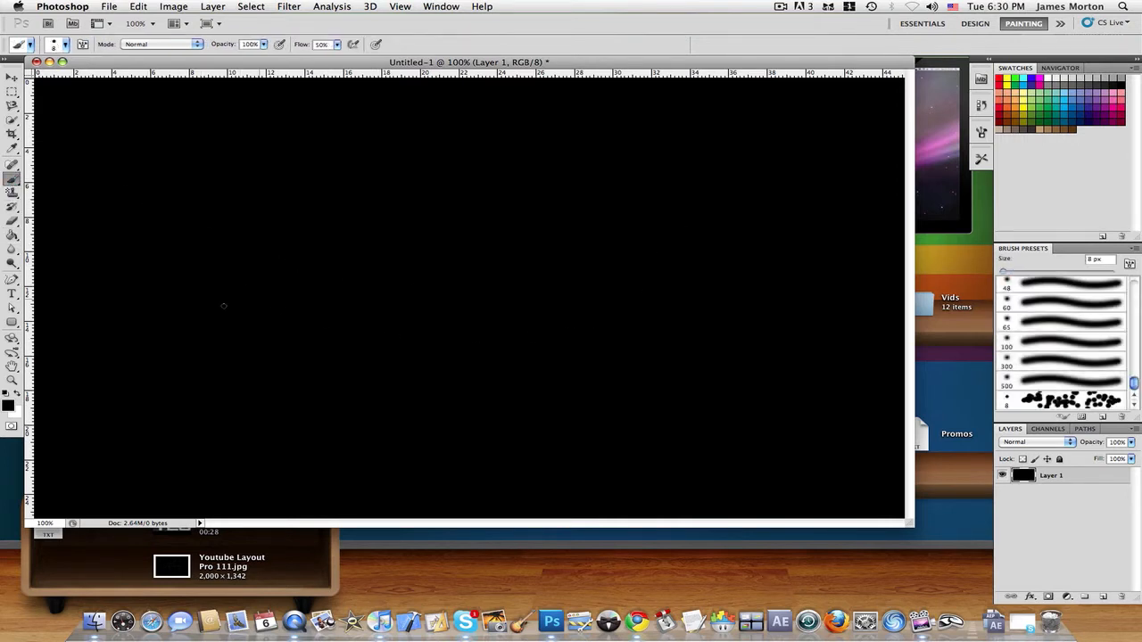
mouse_move(143, 159)
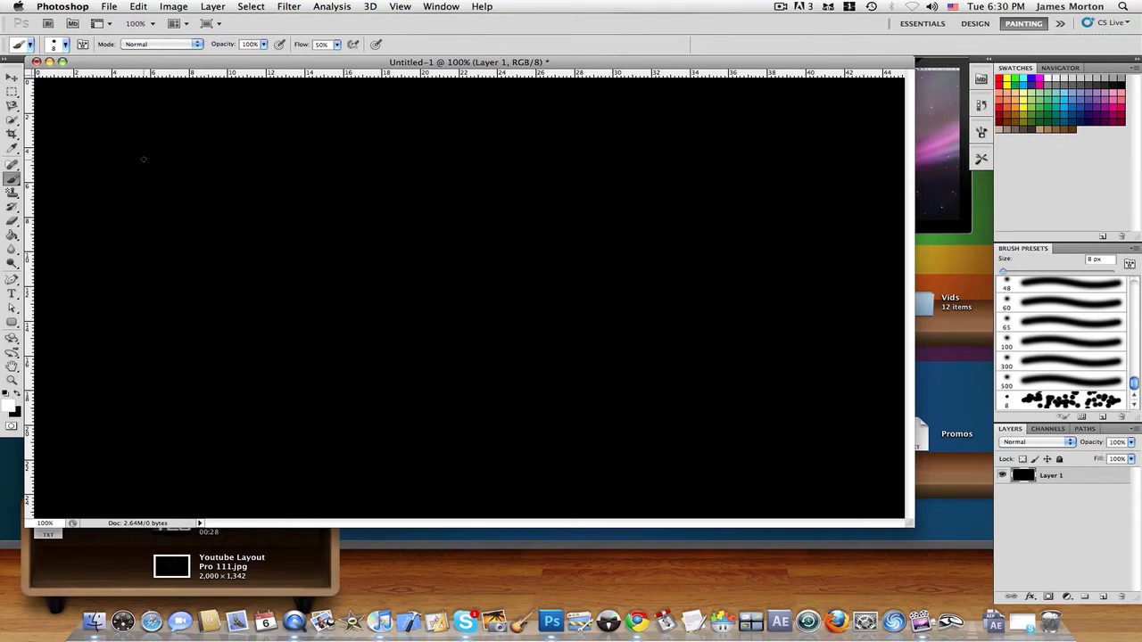
Step: Paint scattered white particle test strokes across the black canvas, then undo them
left_click_drag(143, 159, 516, 253)
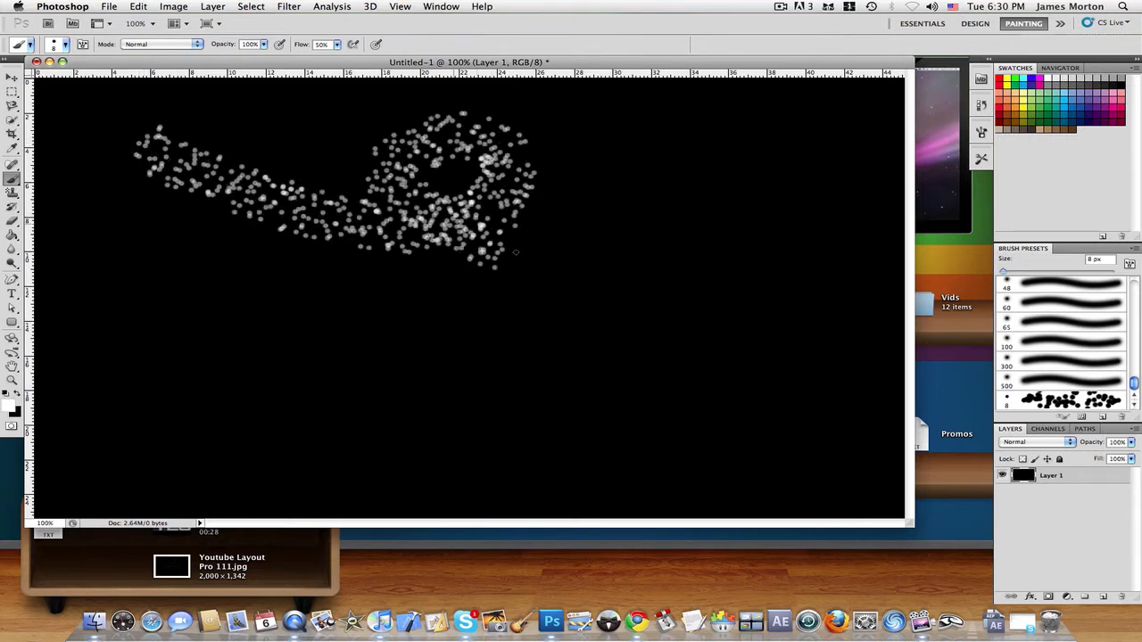
left_click_drag(514, 254, 639, 100)
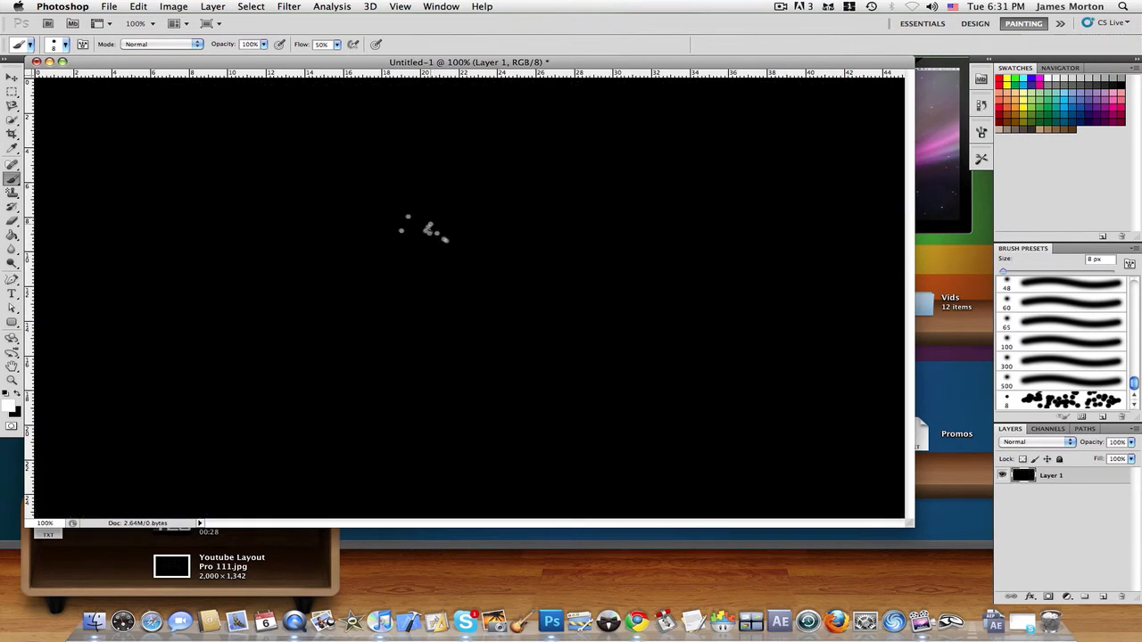
left_click_drag(428, 232, 455, 288)
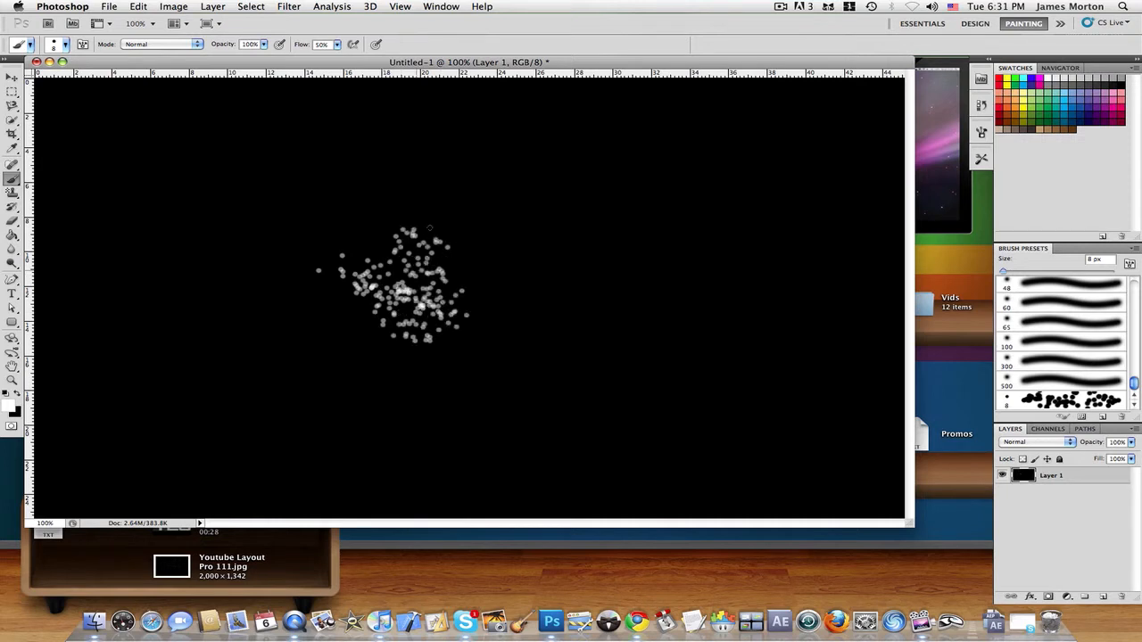
key("cmd+z")
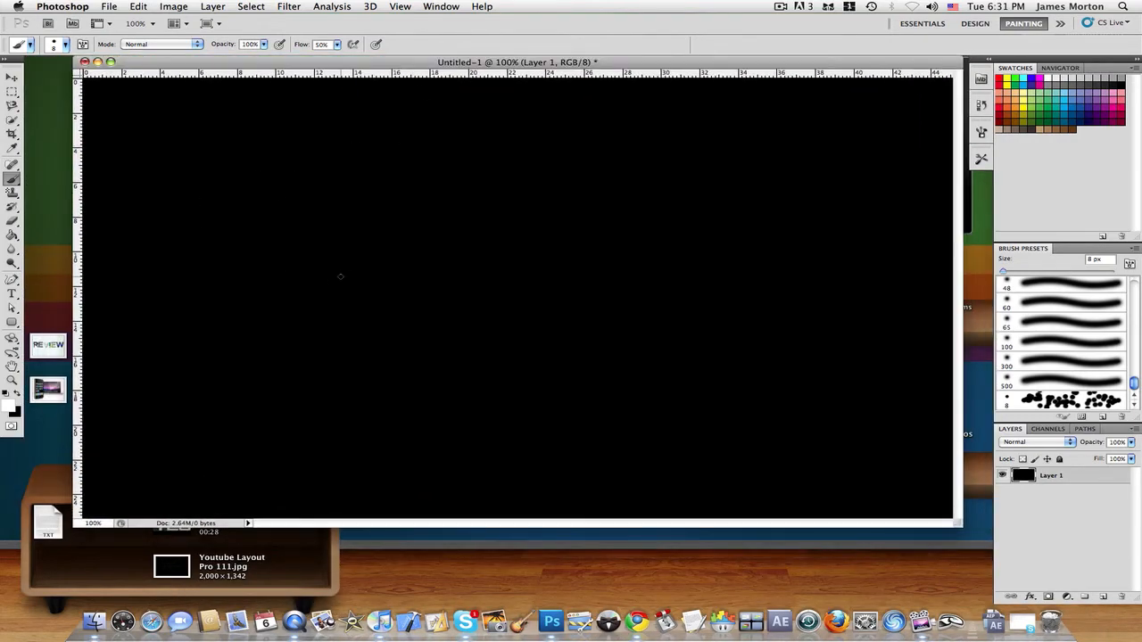
Step: Place the product photo and give it a red Outer Glow layer style
left_click(356, 152)
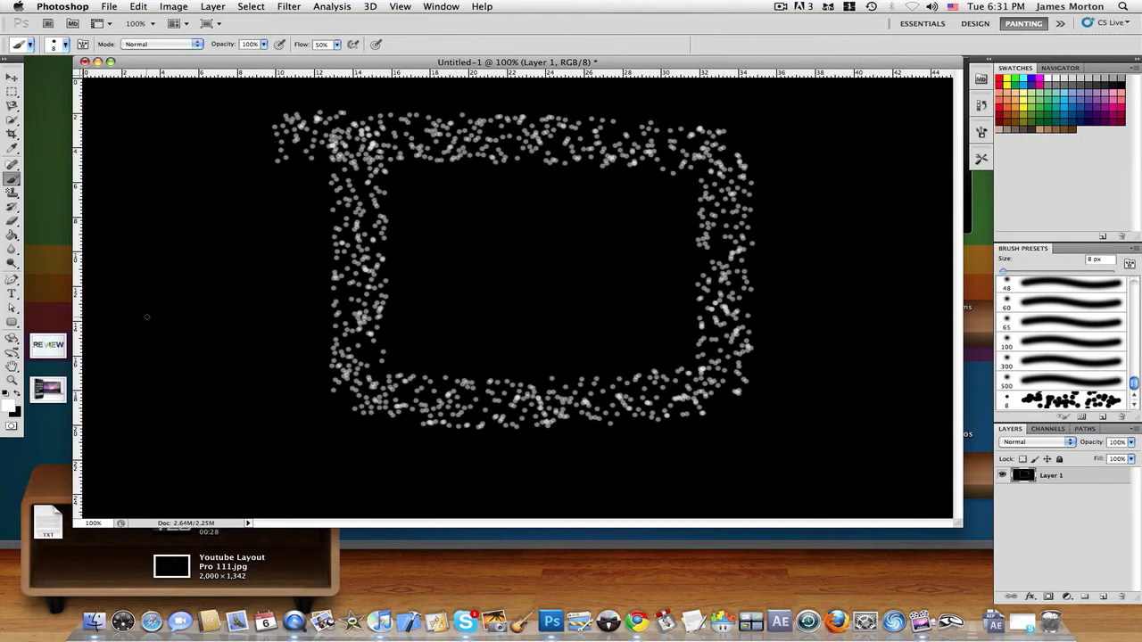
mouse_move(781, 257)
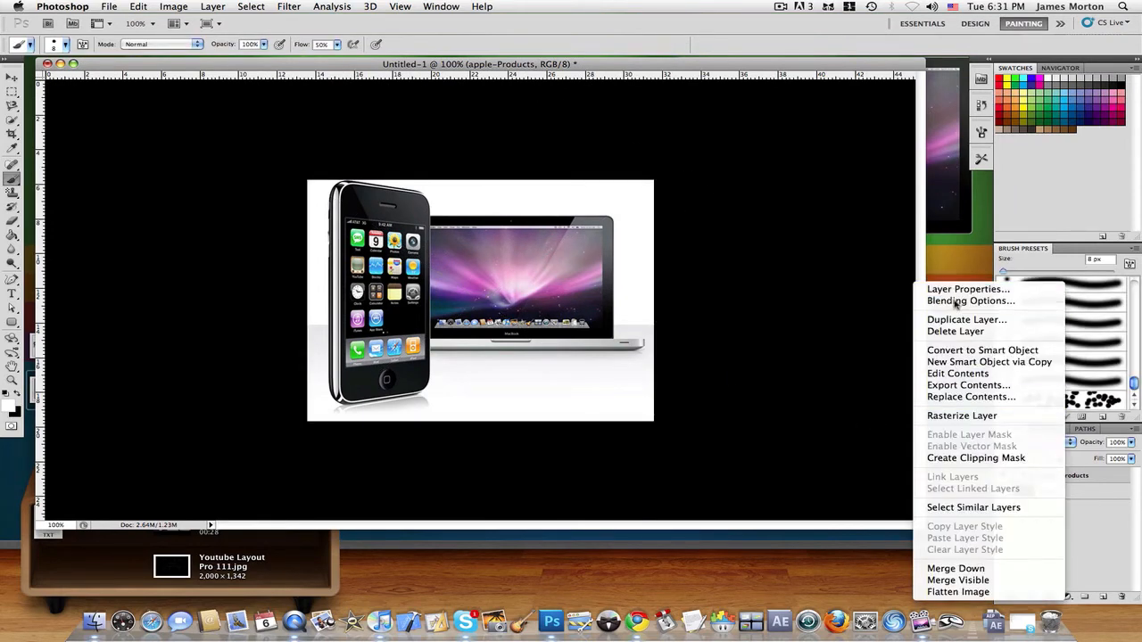
left_click(969, 300)
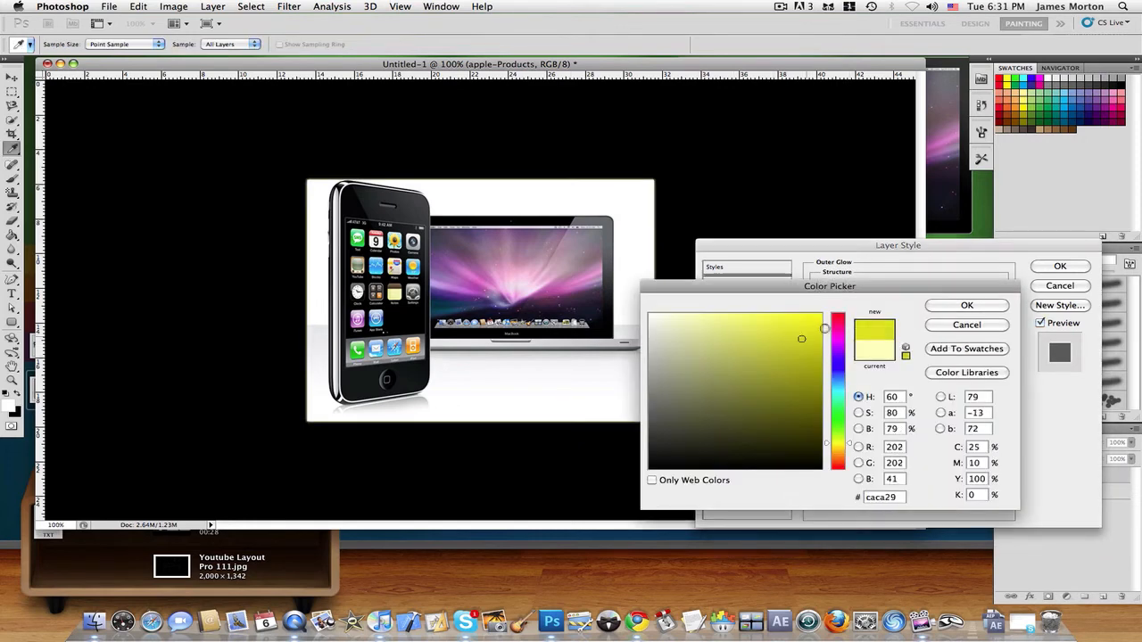
left_click(967, 305)
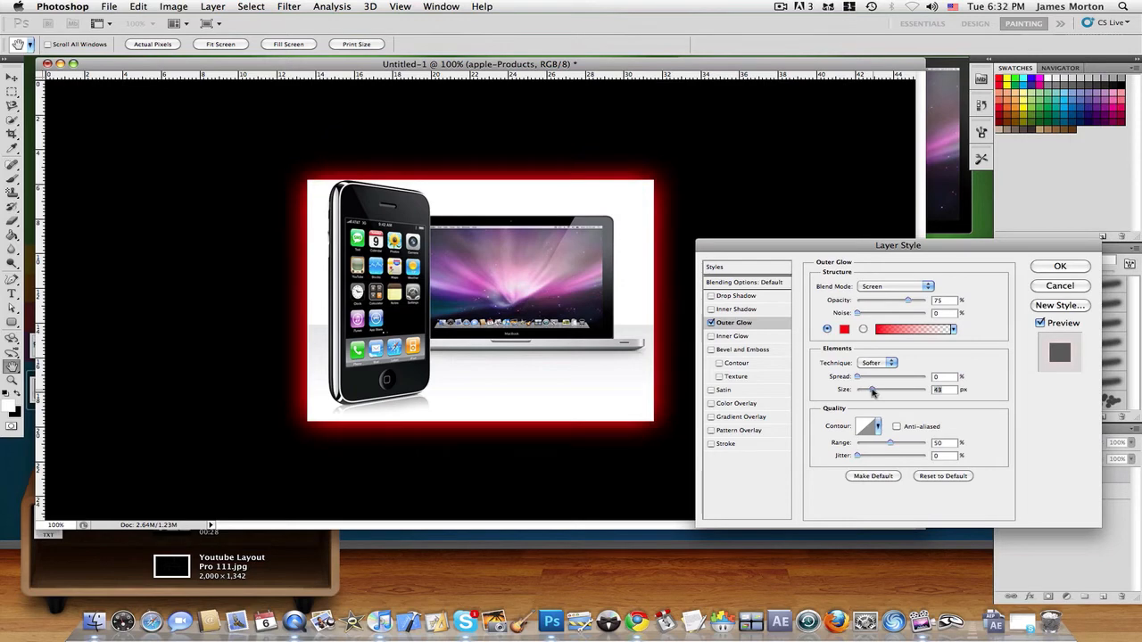
left_click(1060, 266)
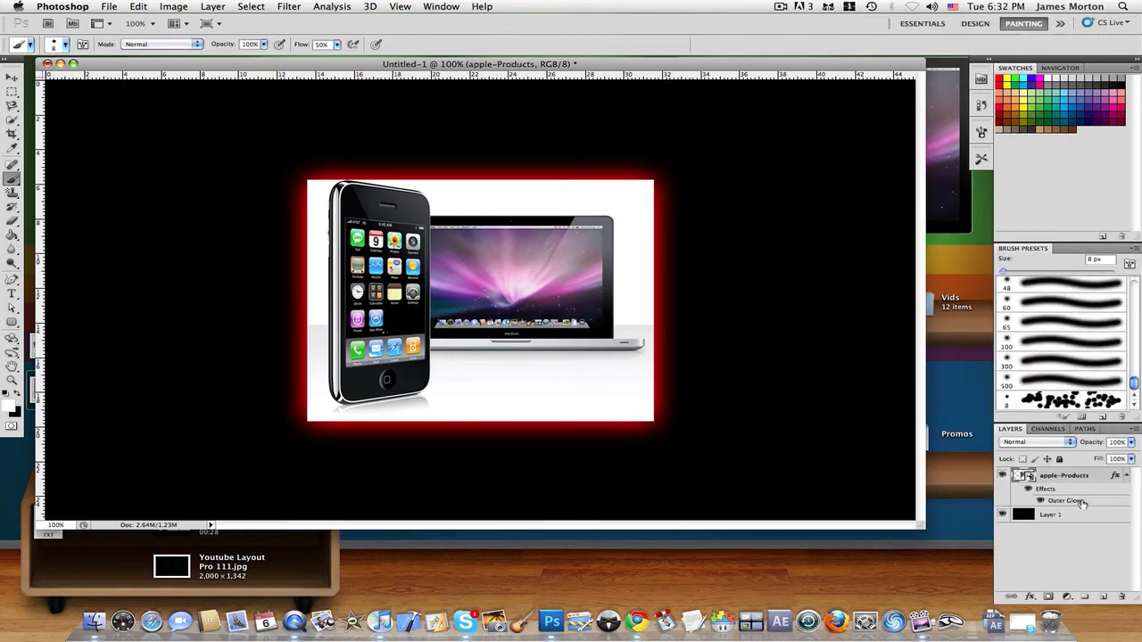
mouse_move(498, 382)
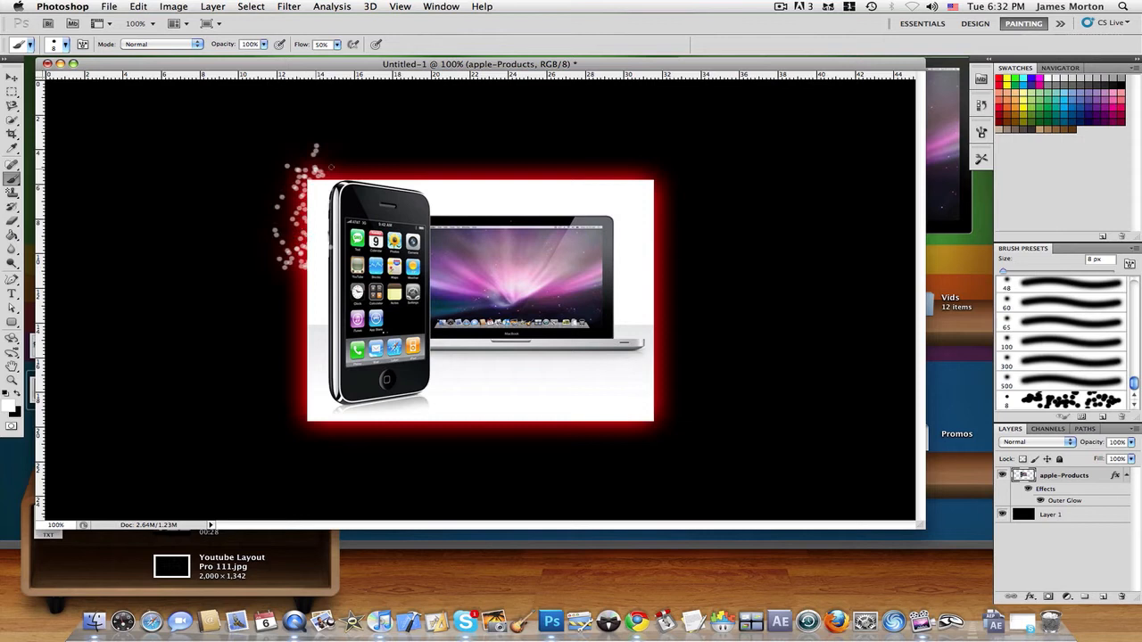
Step: Paint white scattered particles along the left edge of the glowing product photo
left_click_drag(321, 169, 643, 182)
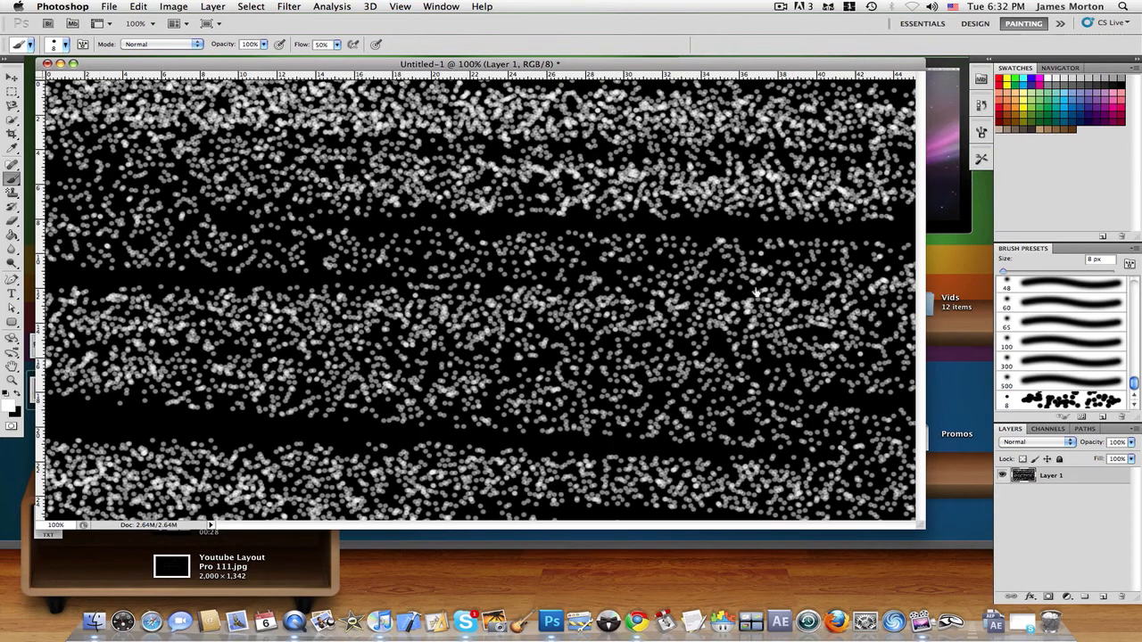
Step: Clear the particle strokes back to a solid black canvas via the Filter menu
left_click(289, 7)
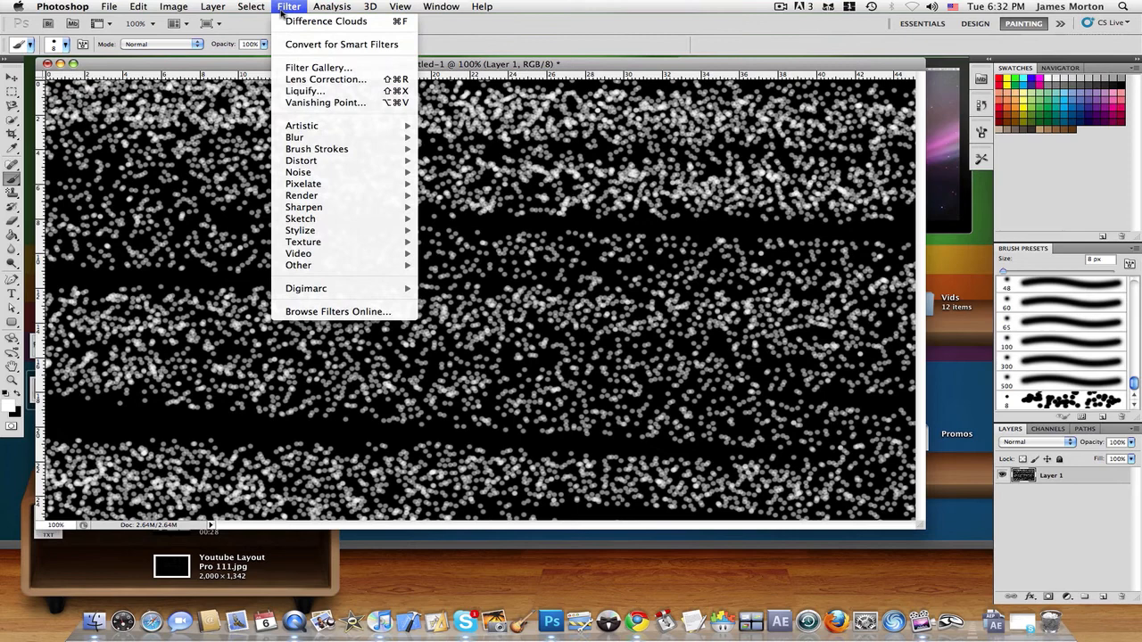
left_click(326, 21)
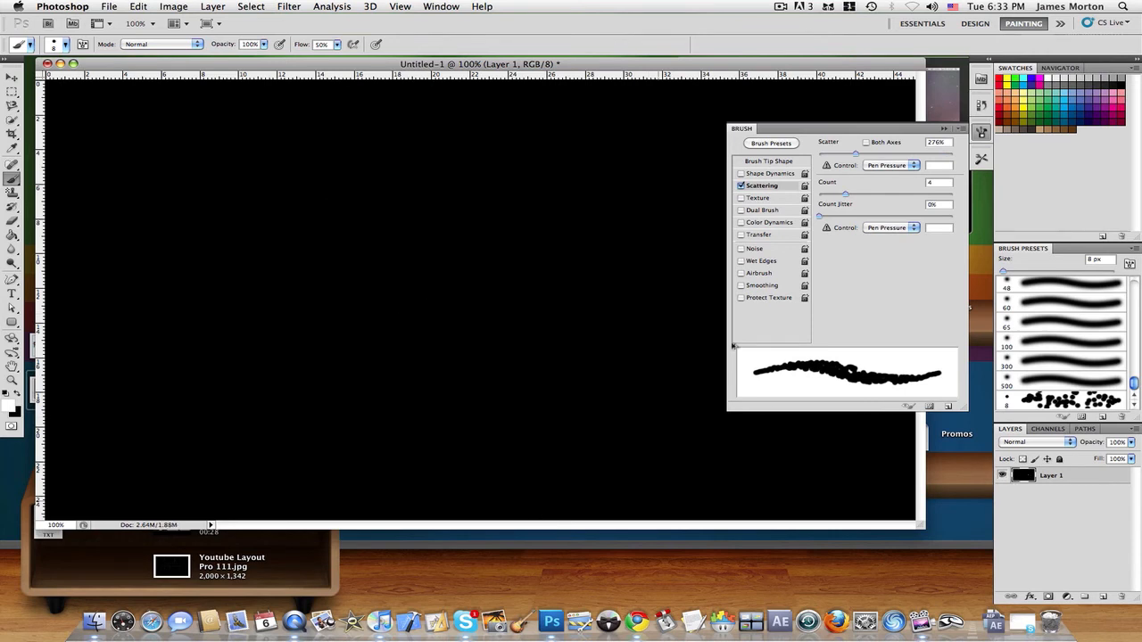
Step: Try Both Axes scattering and size-varied Shape Dynamics with a test stroke, then turn Both Axes off
left_click(865, 143)
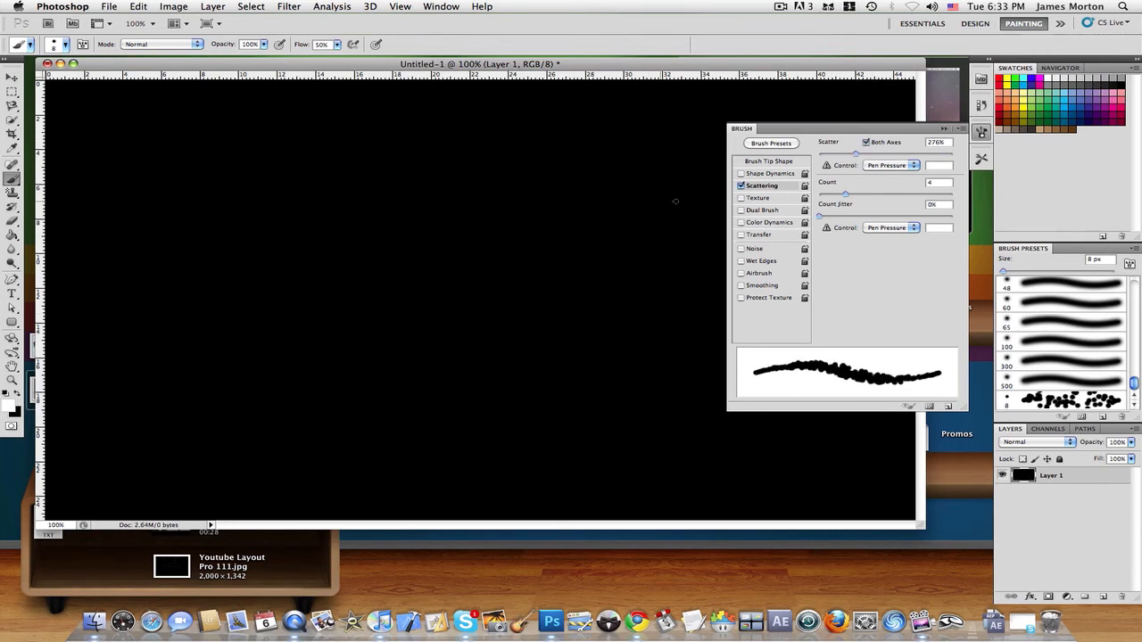
left_click_drag(696, 196, 389, 389)
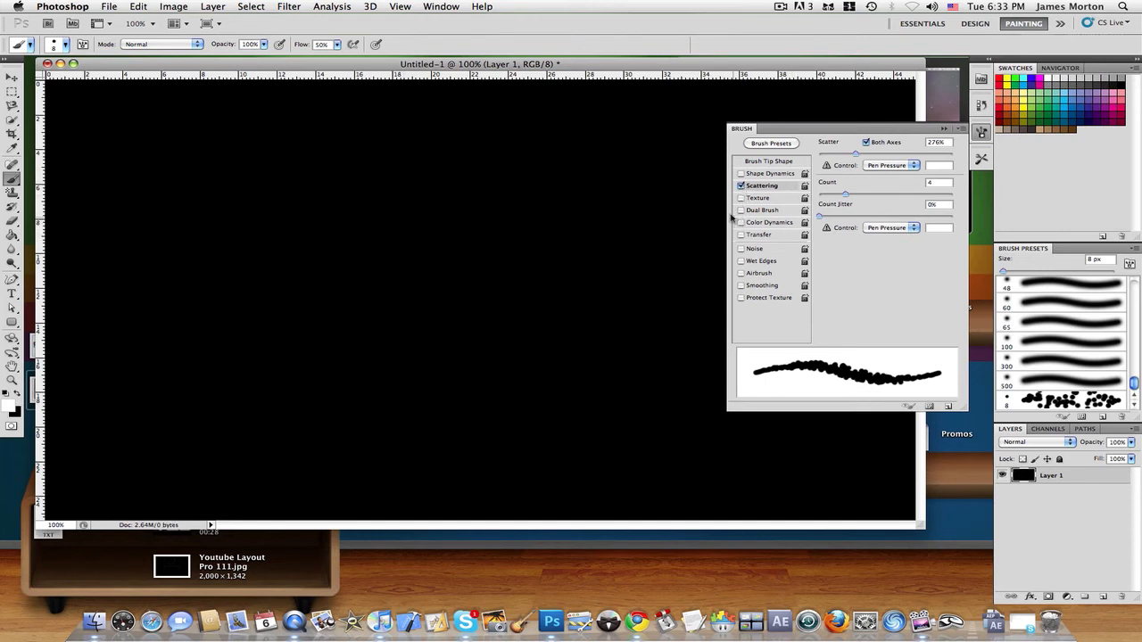
left_click(740, 185)
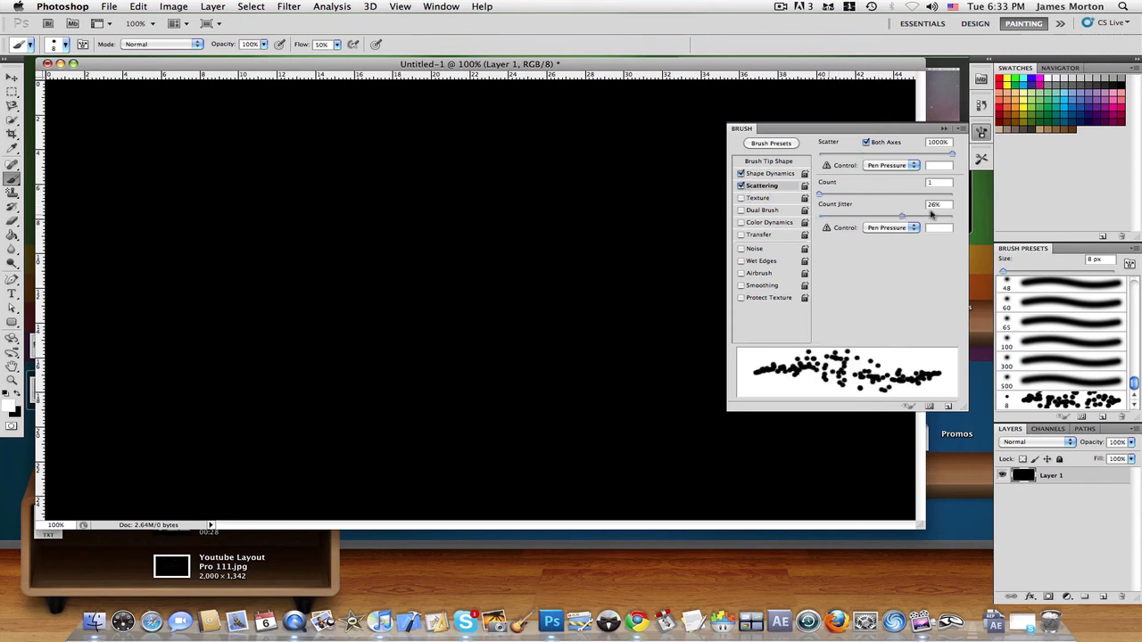
left_click(866, 143)
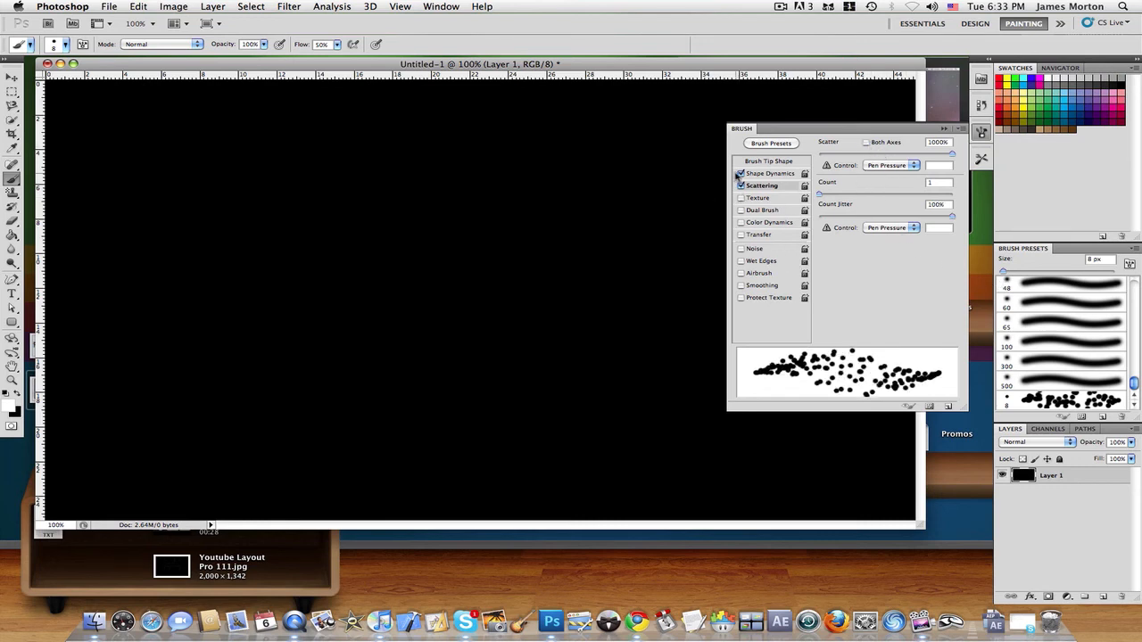
left_click(742, 248)
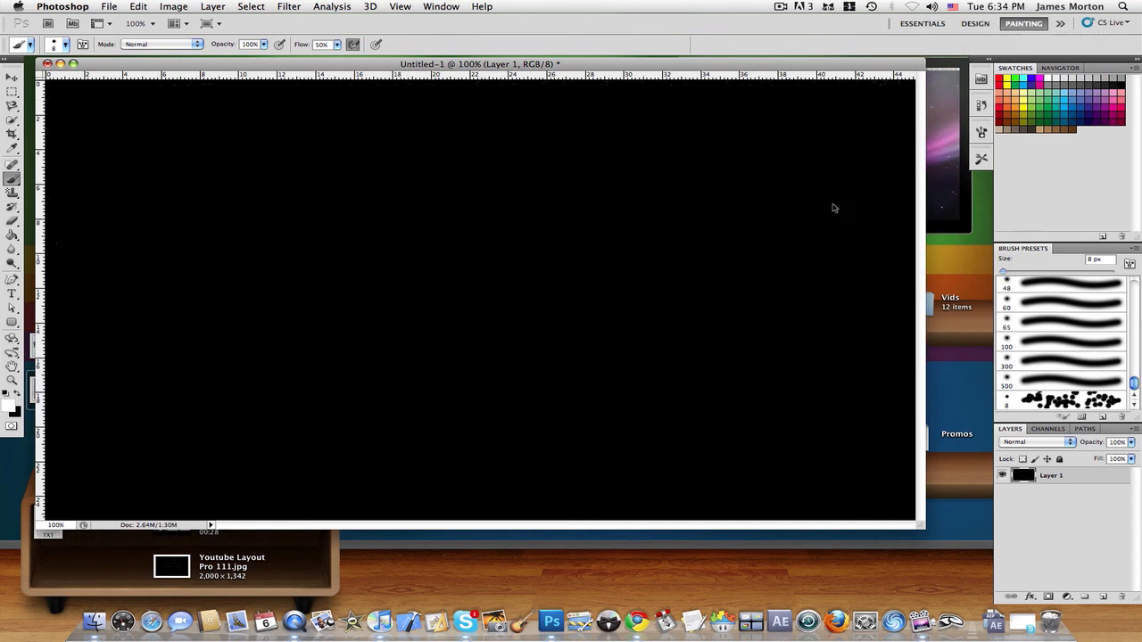
Step: Close Untitled-1 without saving the changes
left_click(46, 64)
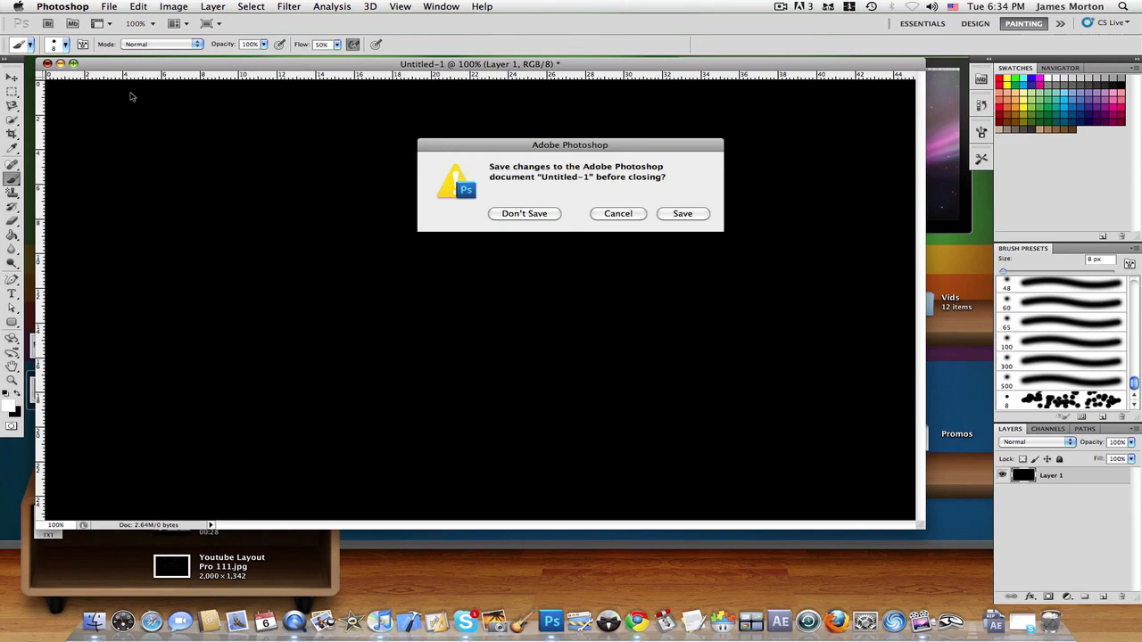
left_click(524, 214)
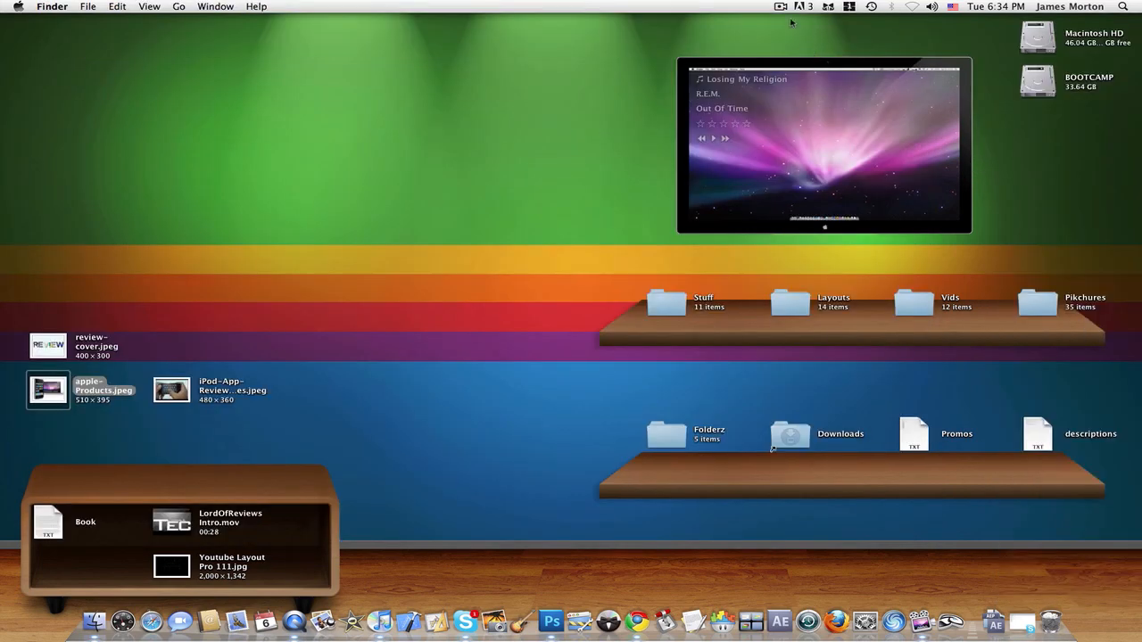